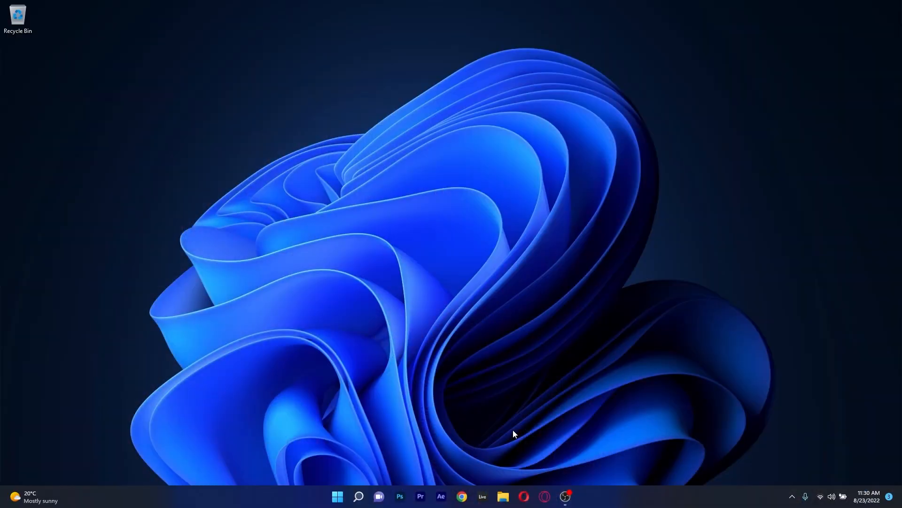
# Launch Opera from the taskbar and open the Windows Report site.
pyautogui.click(521, 497)
pyautogui.write('window')
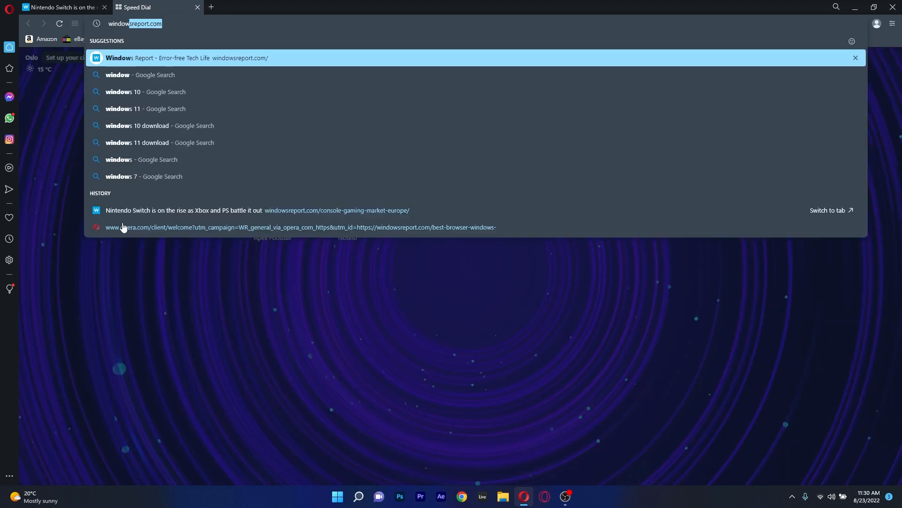
pyautogui.click(186, 58)
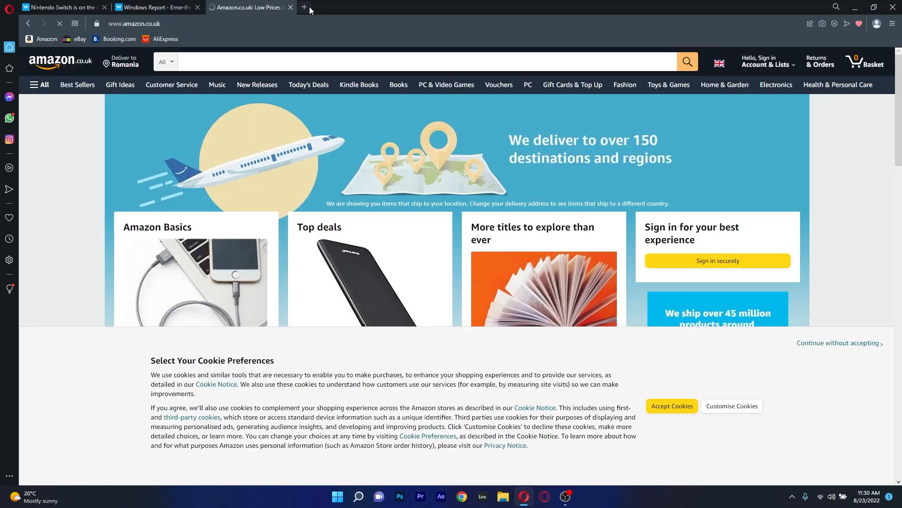
# Switch Opera to the dark theme through Easy setup, then go to the VPN settings.
pyautogui.click(305, 7)
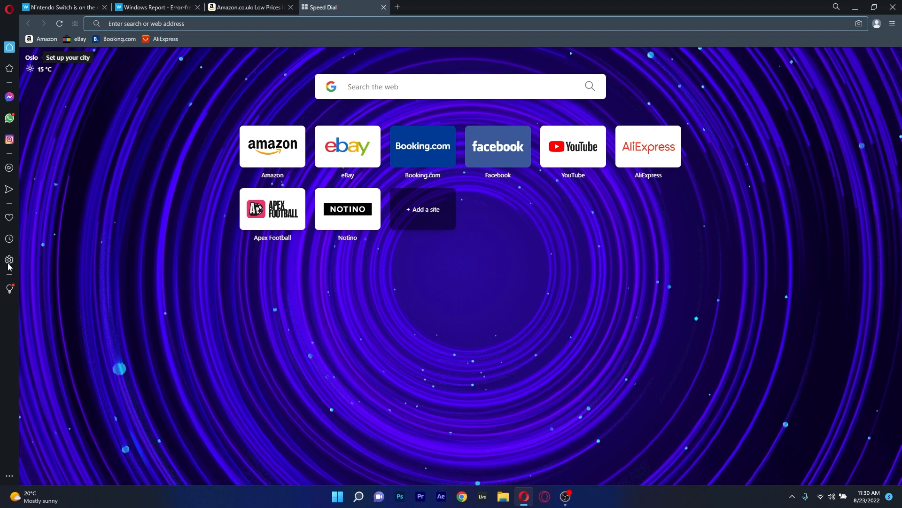
pyautogui.click(9, 260)
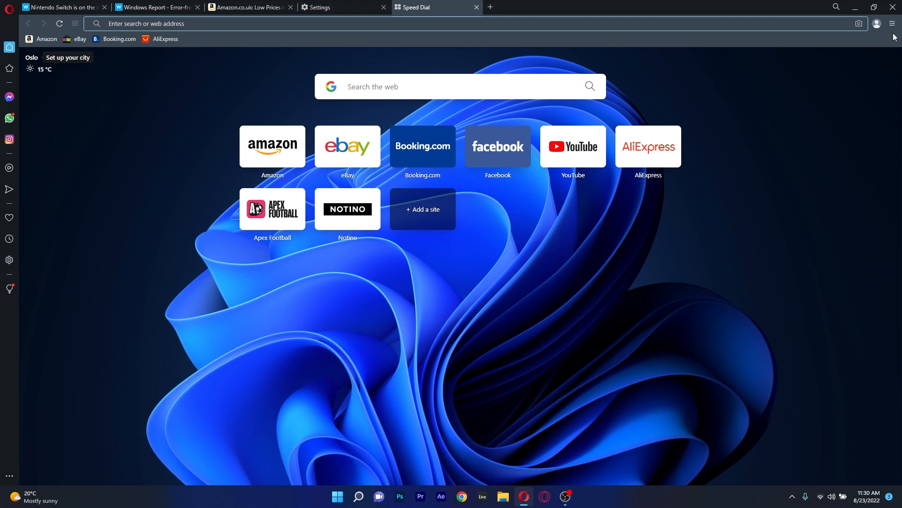
pyautogui.click(892, 24)
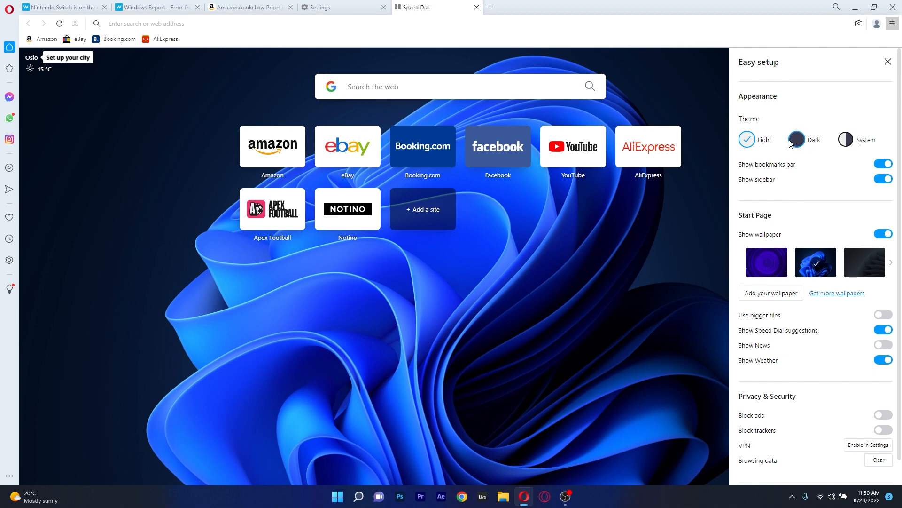
pyautogui.click(796, 139)
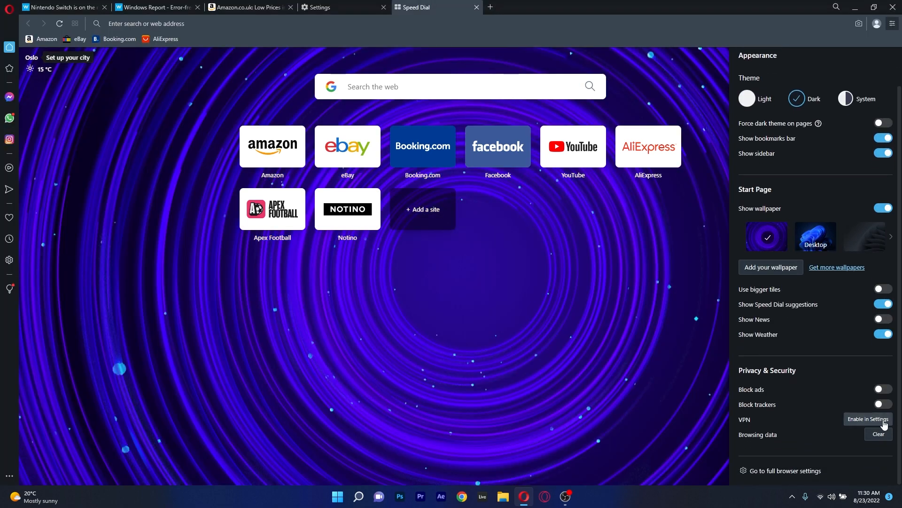
pyautogui.click(868, 419)
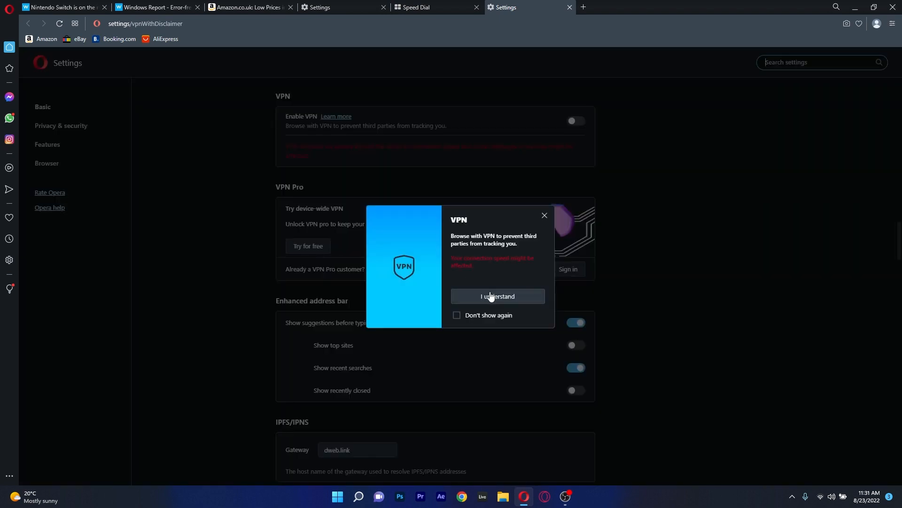
# Accept the disclaimer, enable Opera's VPN and check its protected status, then launch UR Browser.
pyautogui.click(497, 296)
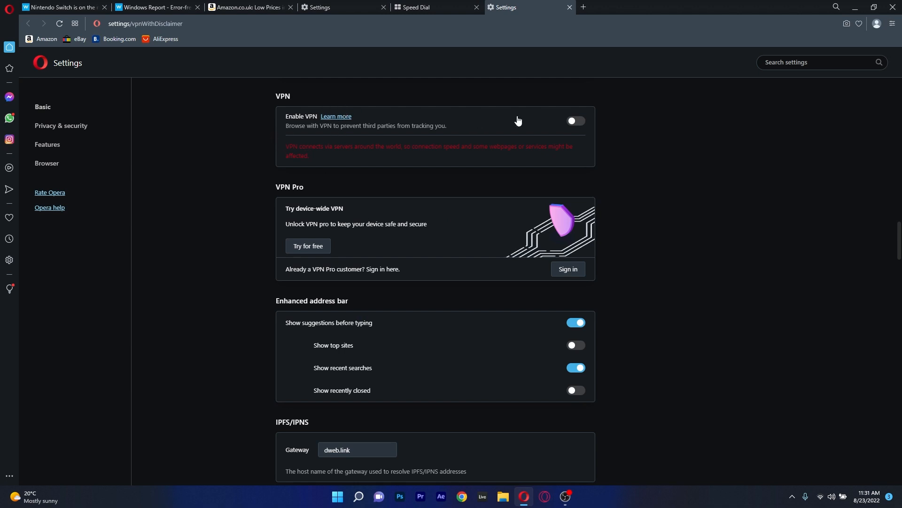
pyautogui.click(576, 121)
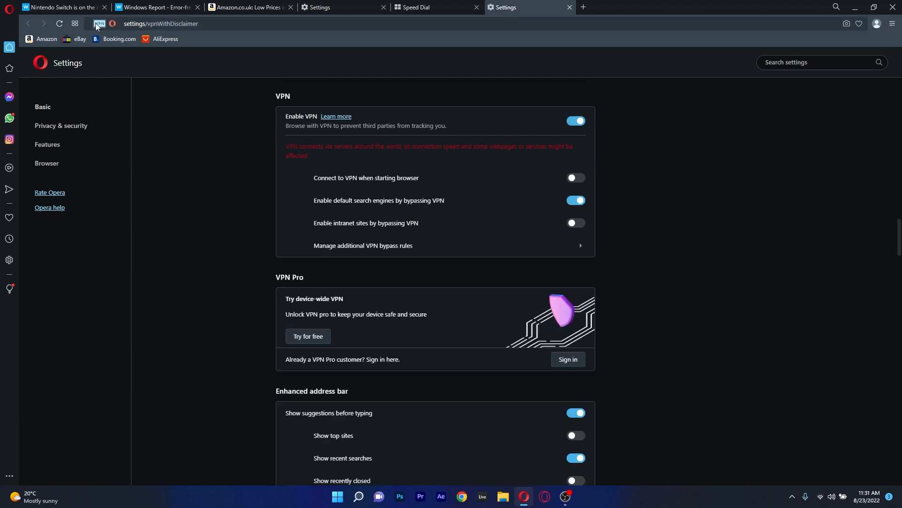
pyautogui.click(97, 23)
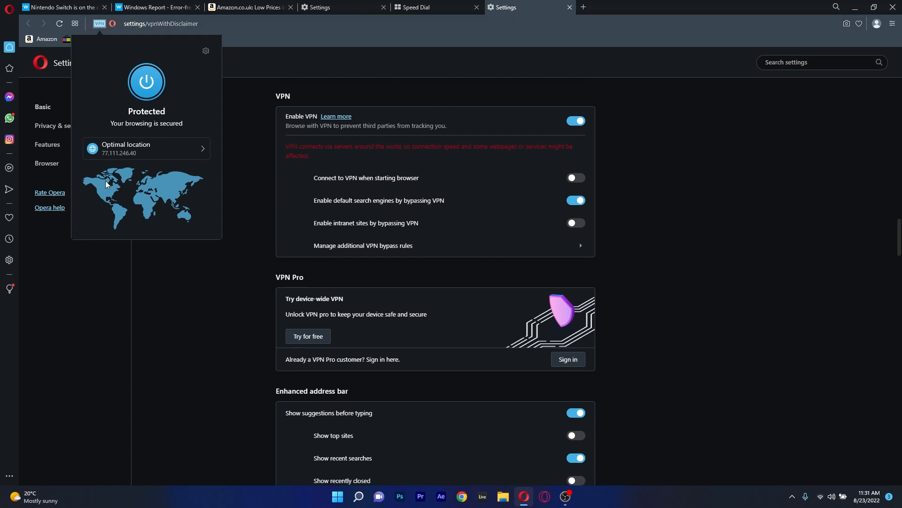
pyautogui.click(146, 148)
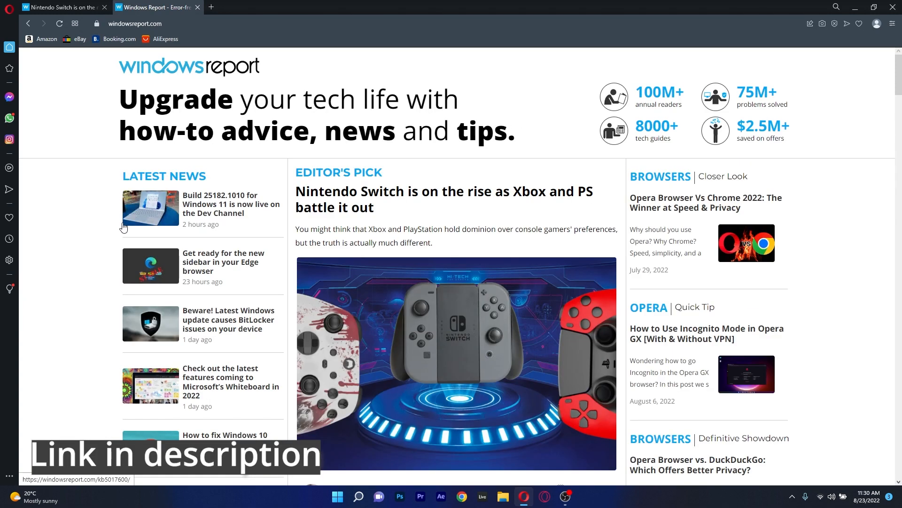
pyautogui.click(213, 7)
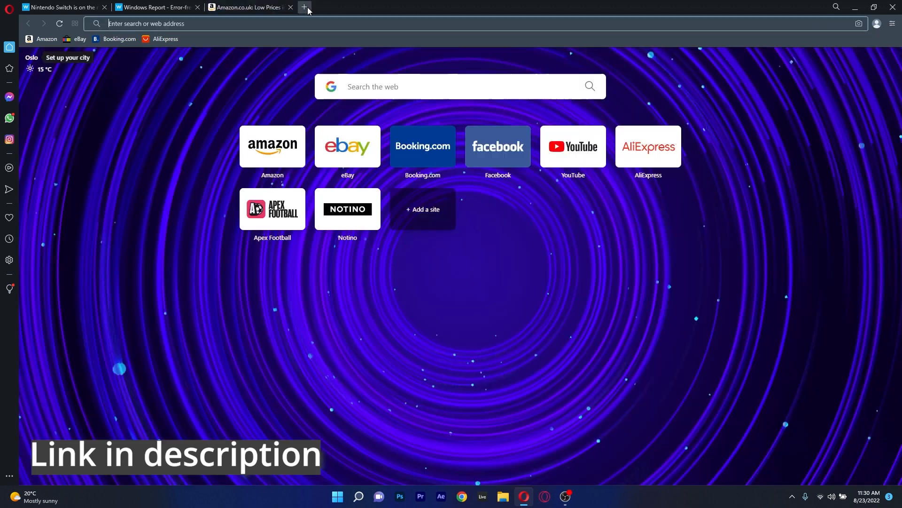
pyautogui.click(304, 7)
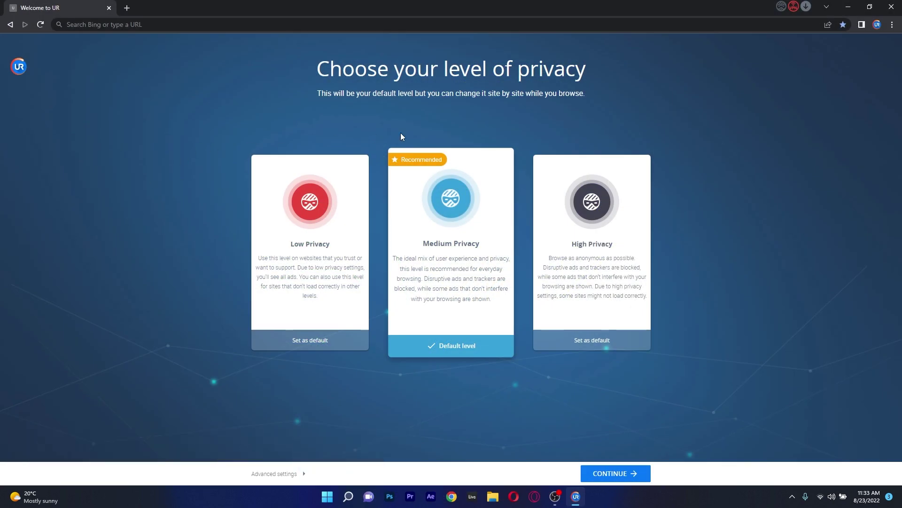
# Load Windows Report in a new tab, keep Medium Privacy as default, and open UR VPN.
pyautogui.click(126, 8)
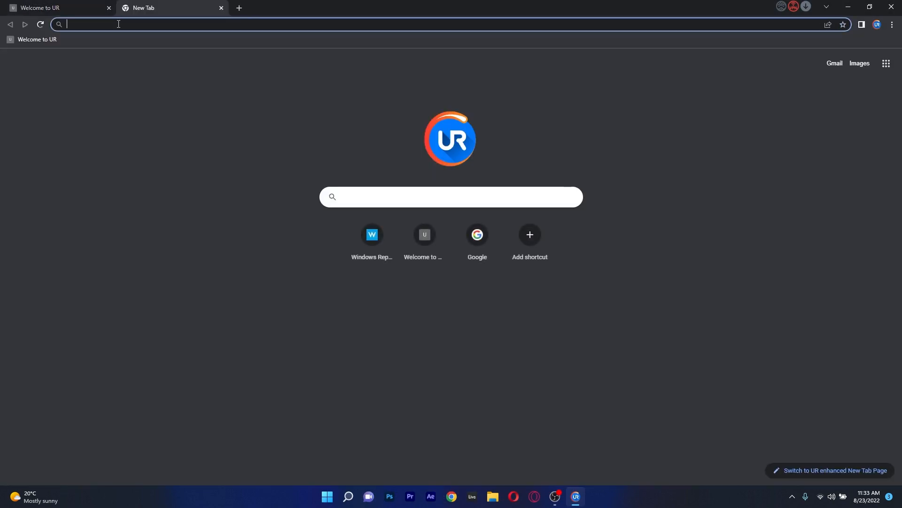
pyautogui.click(372, 234)
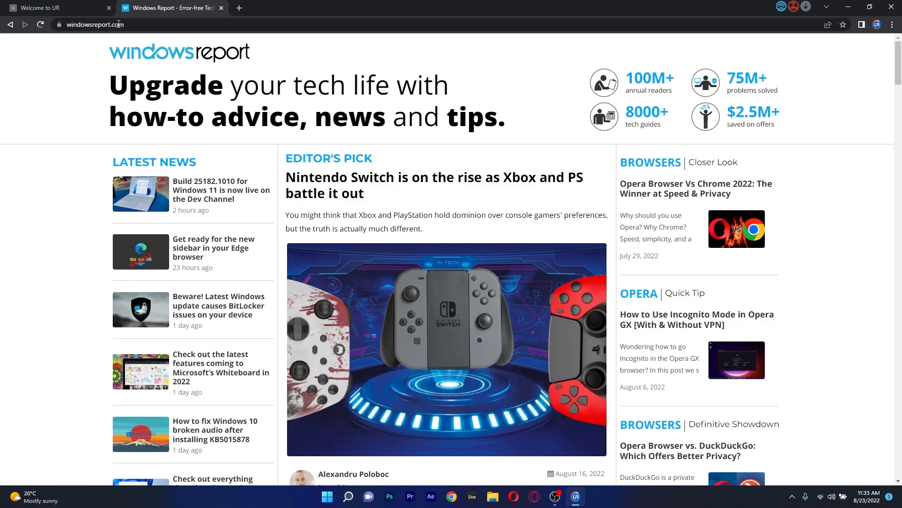
pyautogui.moveTo(331, 171)
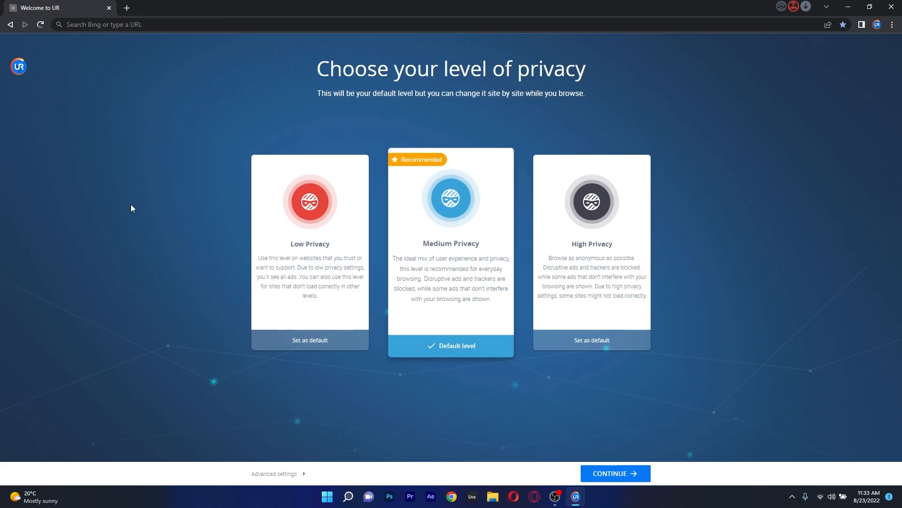
pyautogui.click(310, 340)
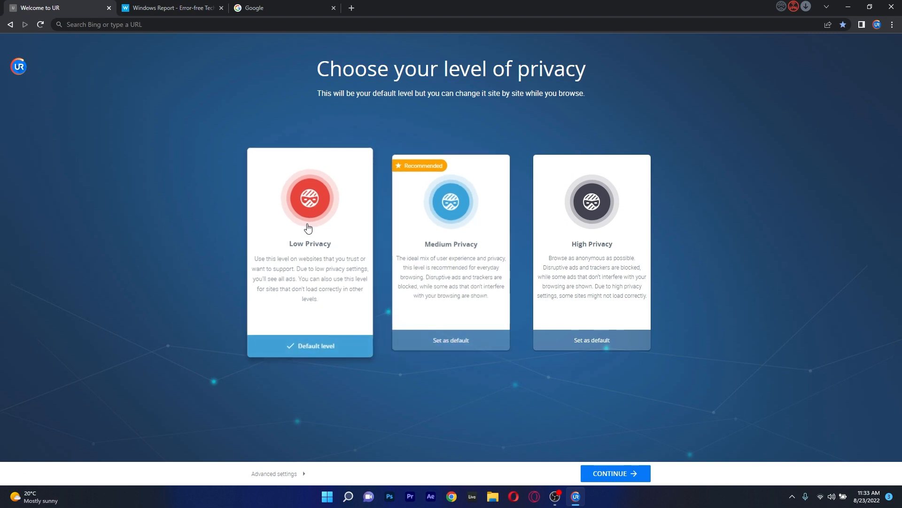
pyautogui.click(451, 340)
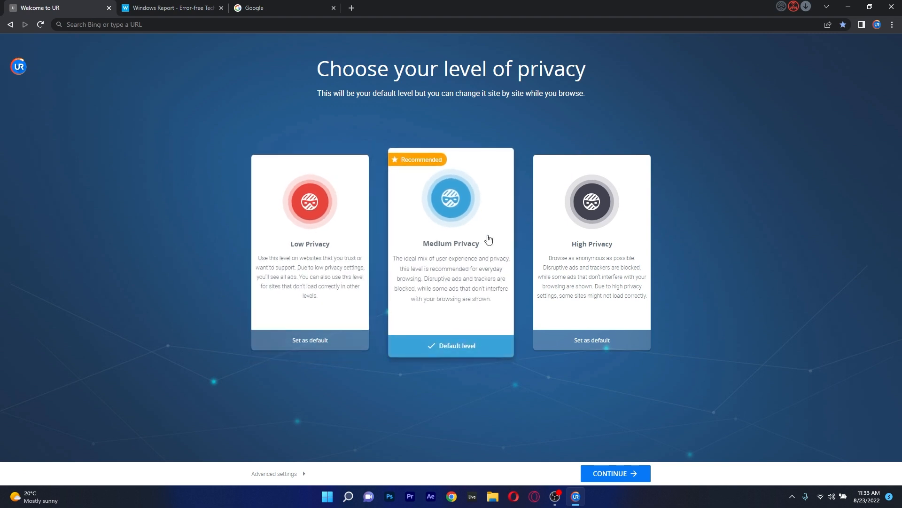
pyautogui.moveTo(456, 237)
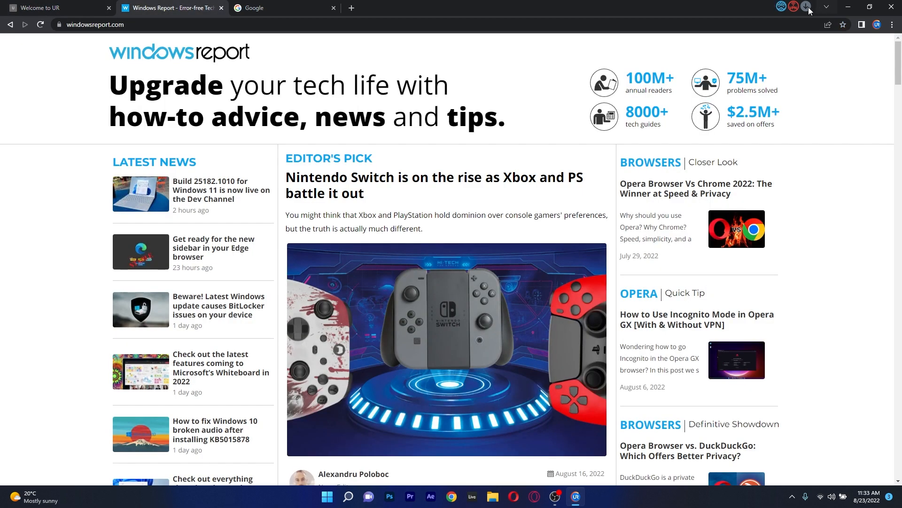
pyautogui.click(793, 7)
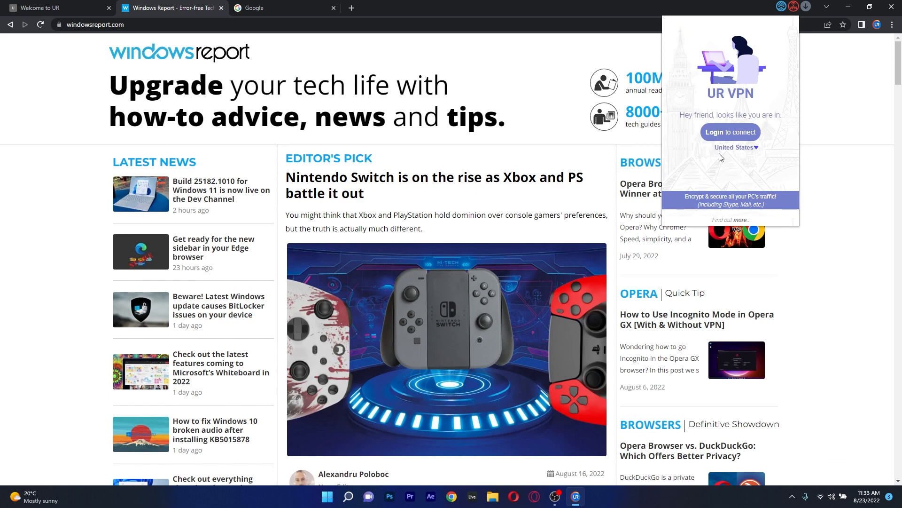
pyautogui.click(47, 8)
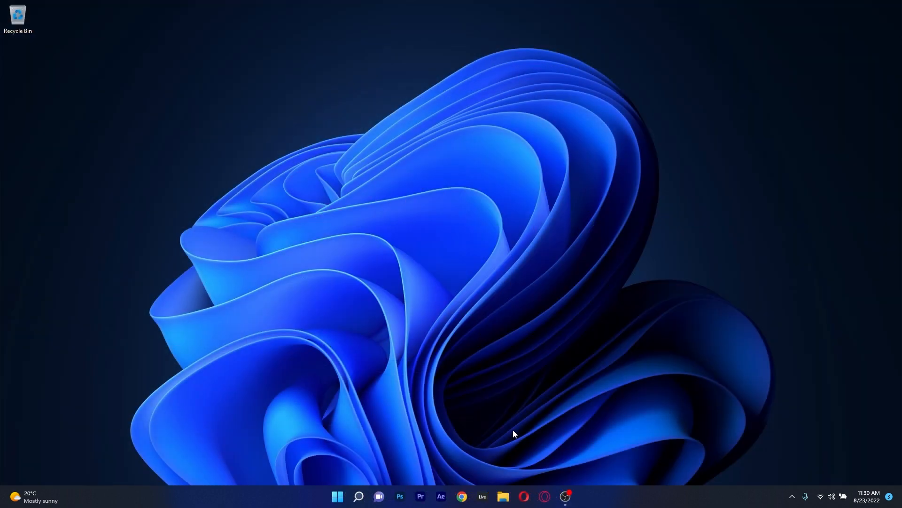
# Launch Opera GX, get past the style setup step, and check the VPN status.
pyautogui.click(567, 496)
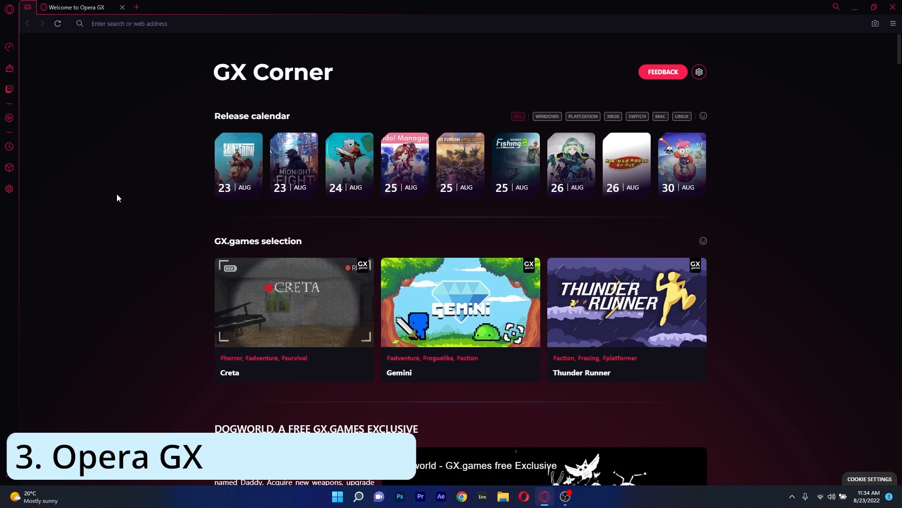
pyautogui.click(293, 301)
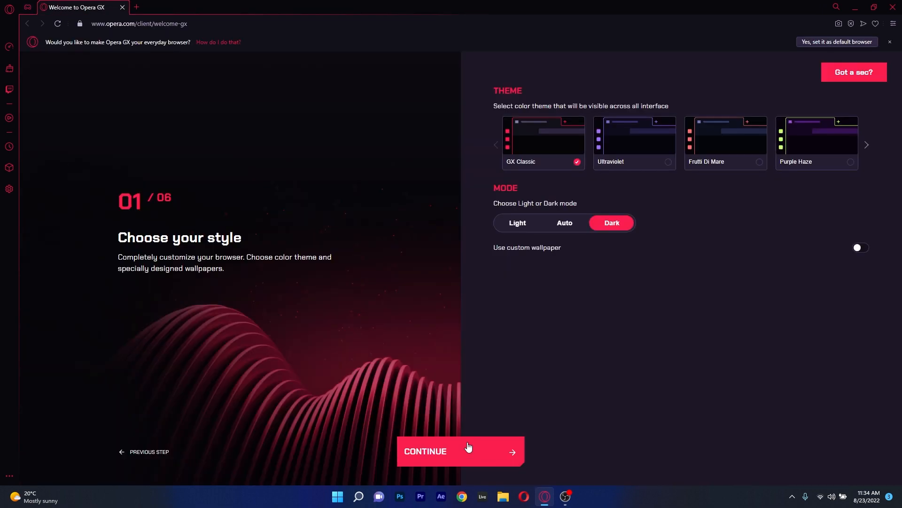
pyautogui.click(634, 142)
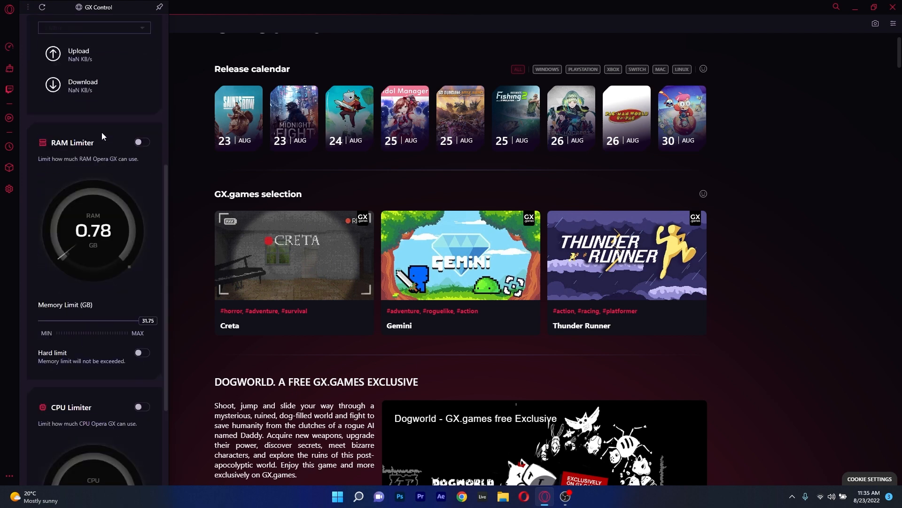
pyautogui.scroll(-3)
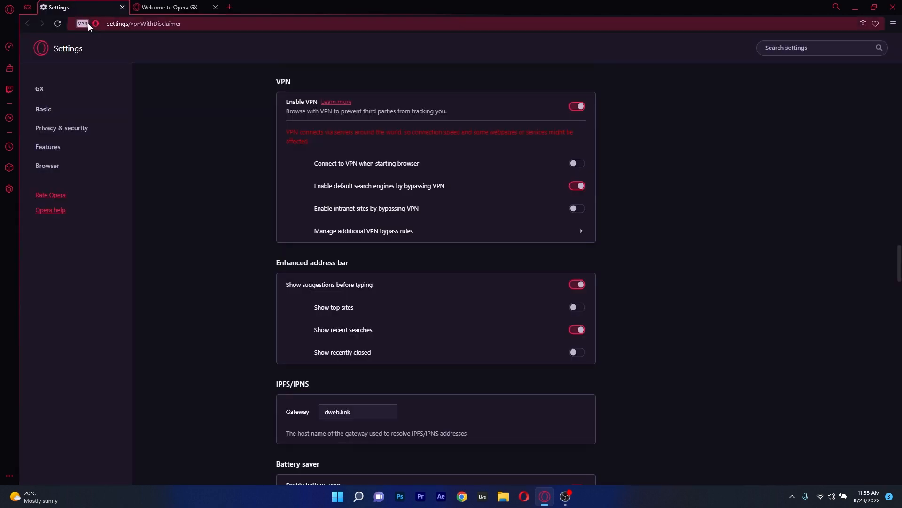
pyautogui.click(83, 24)
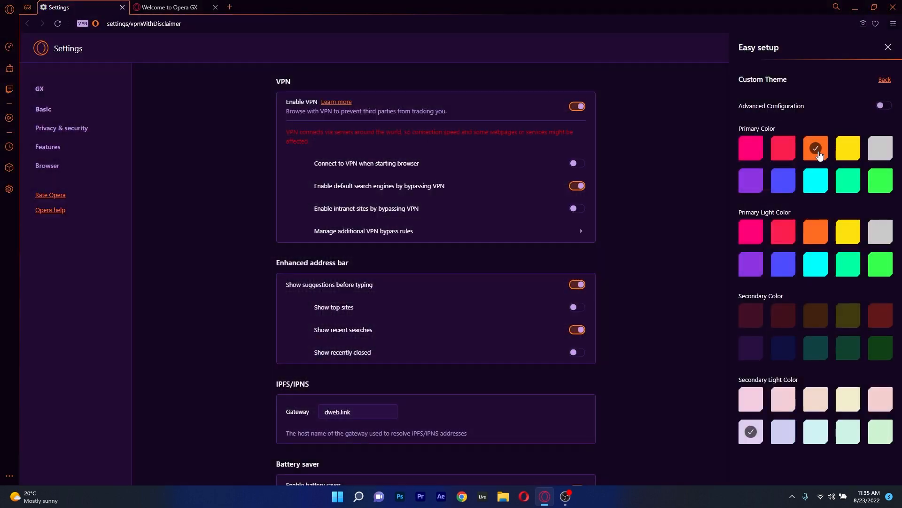
pyautogui.moveTo(816, 181)
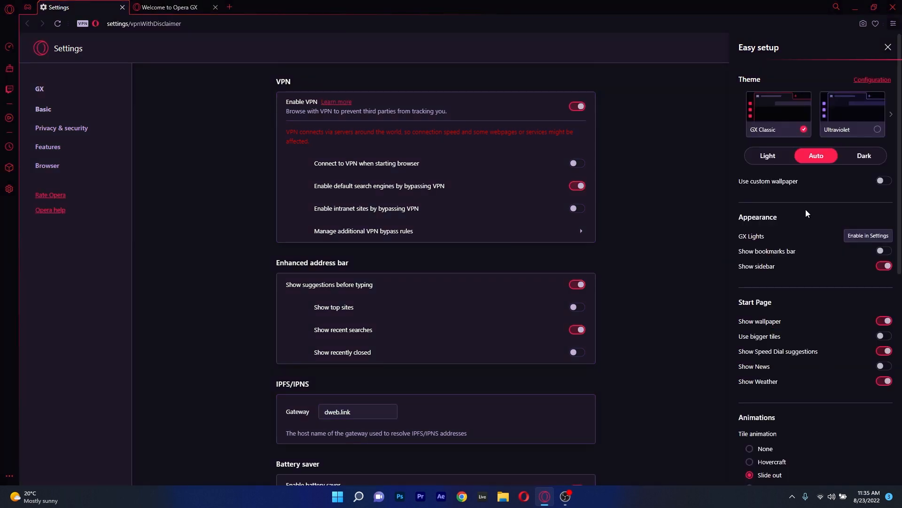
# Apply the Ultraviolet theme and choose orange as the primary theme colour.
pyautogui.click(853, 109)
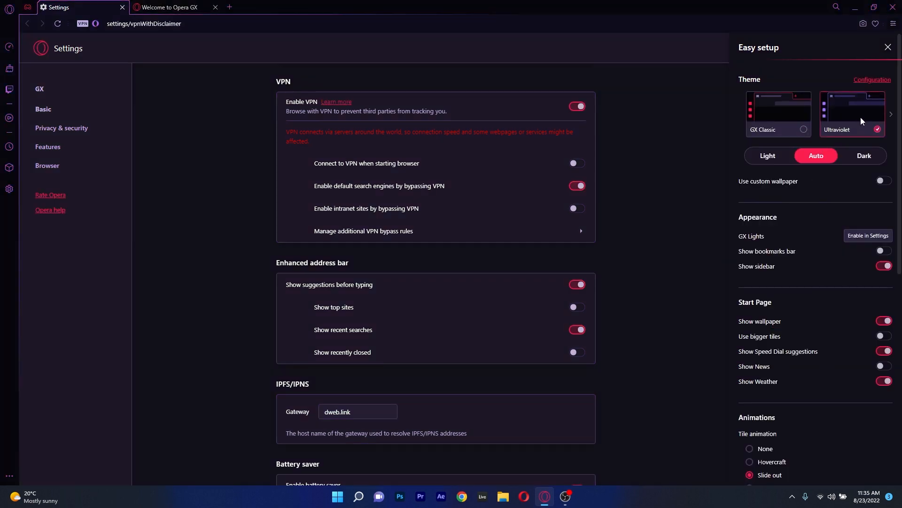
pyautogui.click(872, 79)
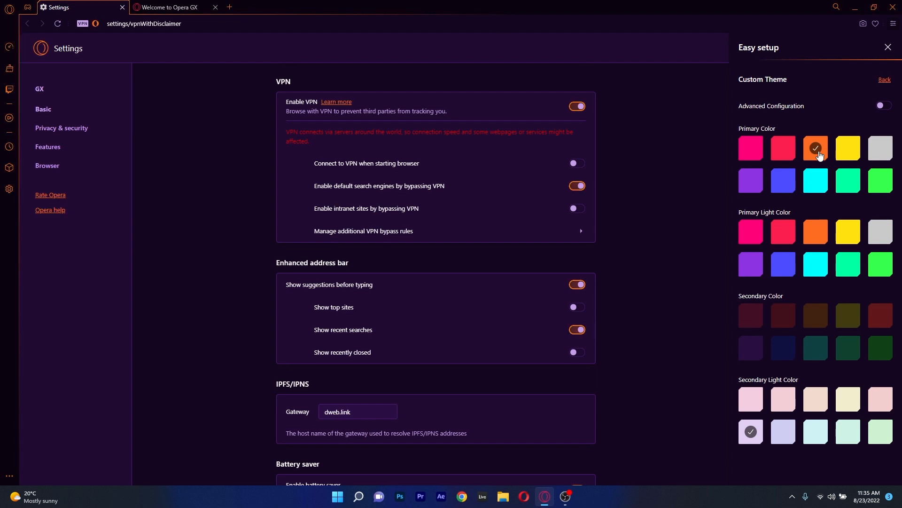
pyautogui.click(168, 7)
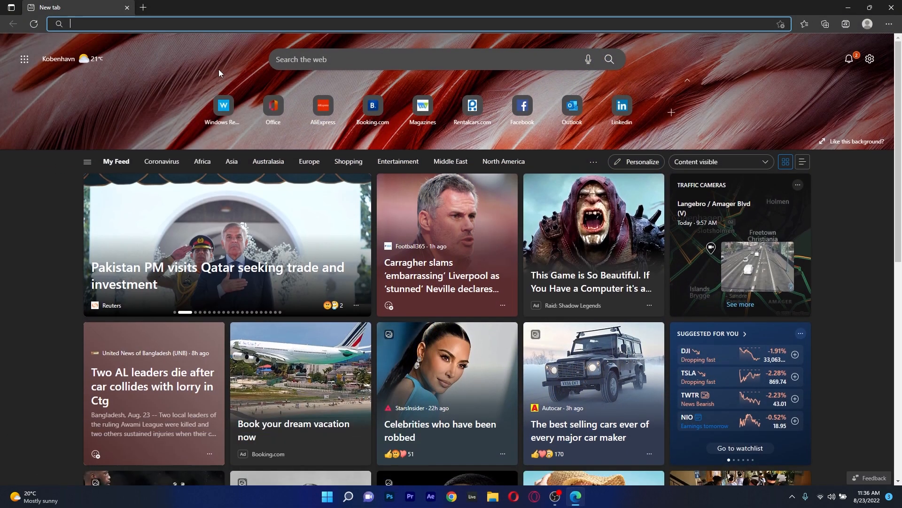
# Open Windows Report in Edge, scroll the Bing results for 'windows', then launch Chrome.
pyautogui.click(223, 104)
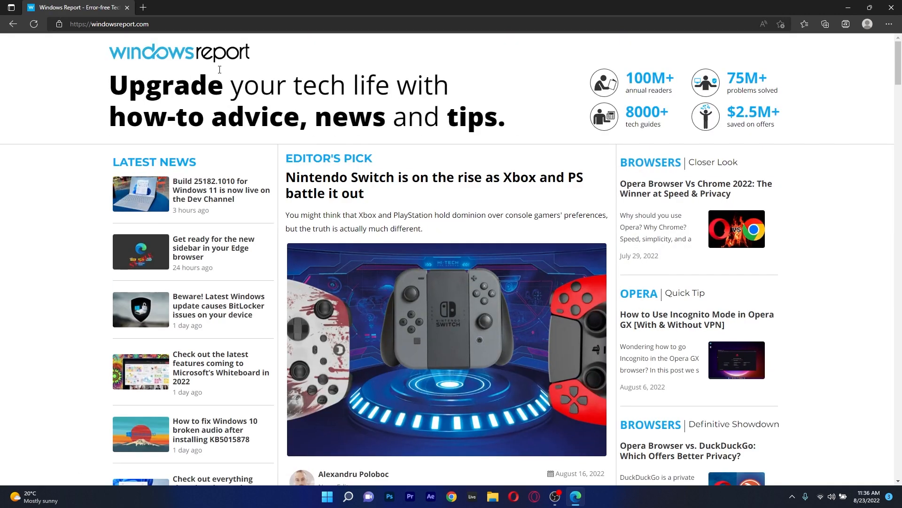
pyautogui.moveTo(130, 203)
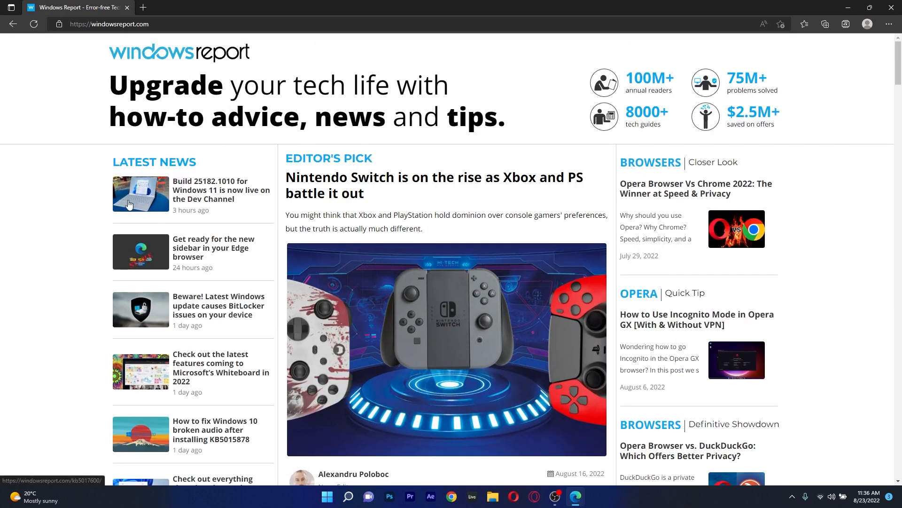
pyautogui.moveTo(400, 222)
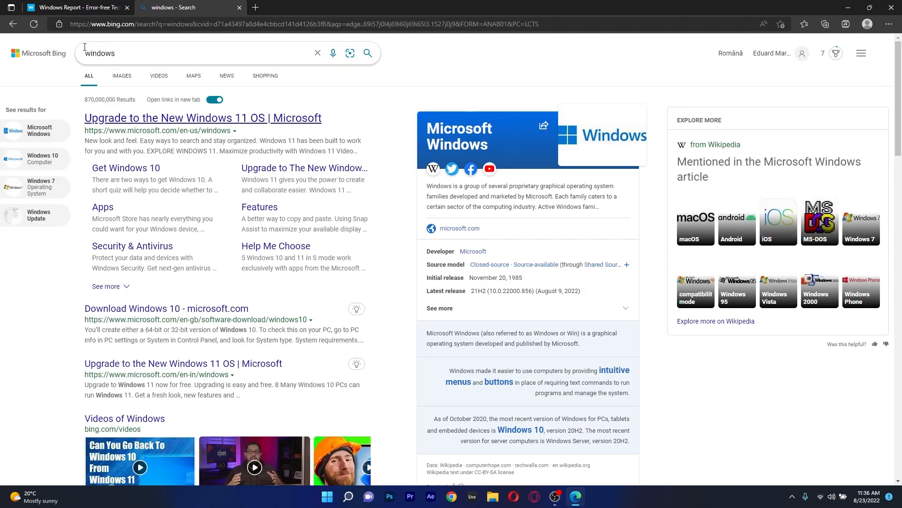
pyautogui.scroll(-3)
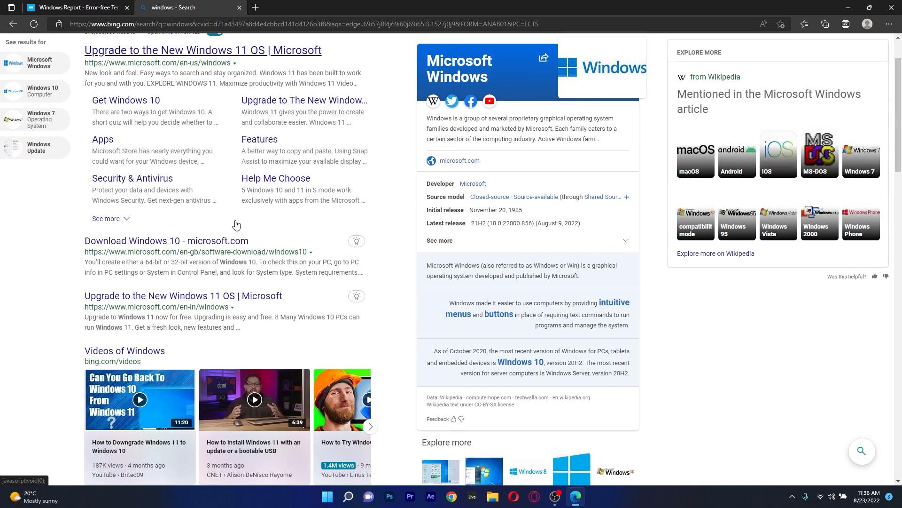
pyautogui.scroll(-3)
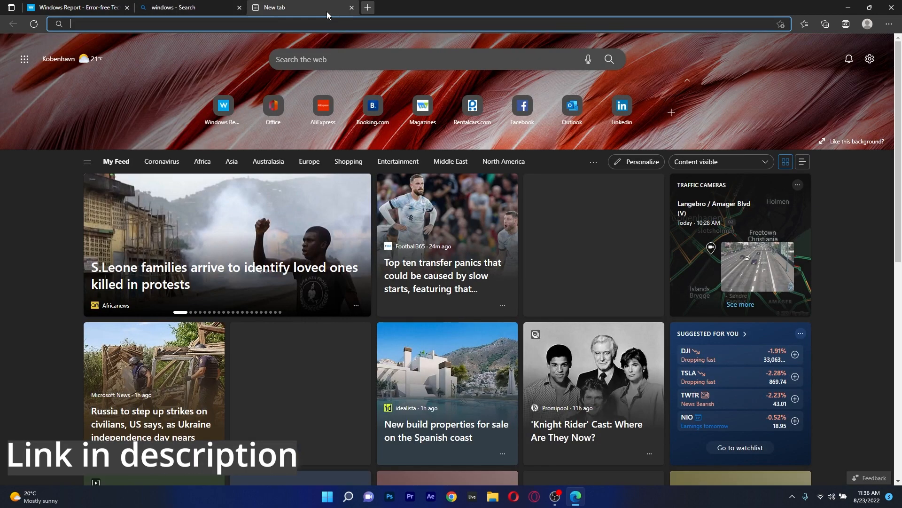
pyautogui.click(76, 7)
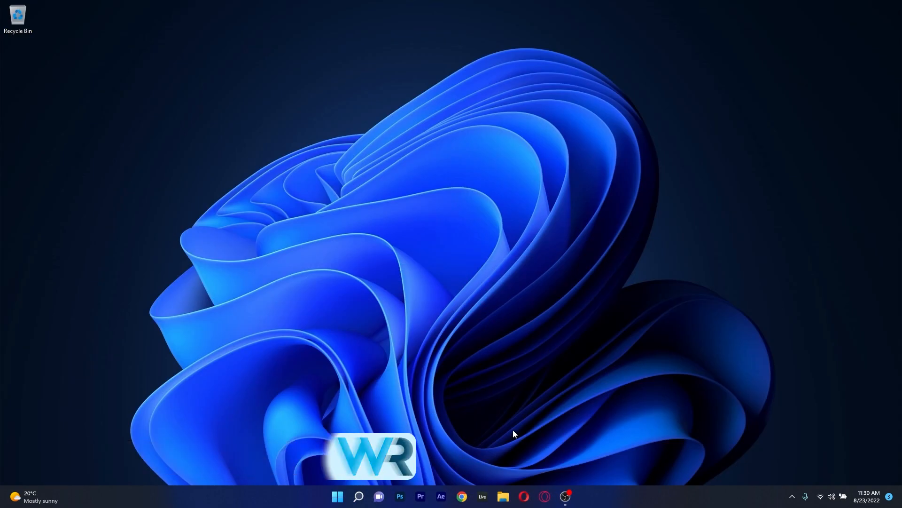
pyautogui.click(462, 496)
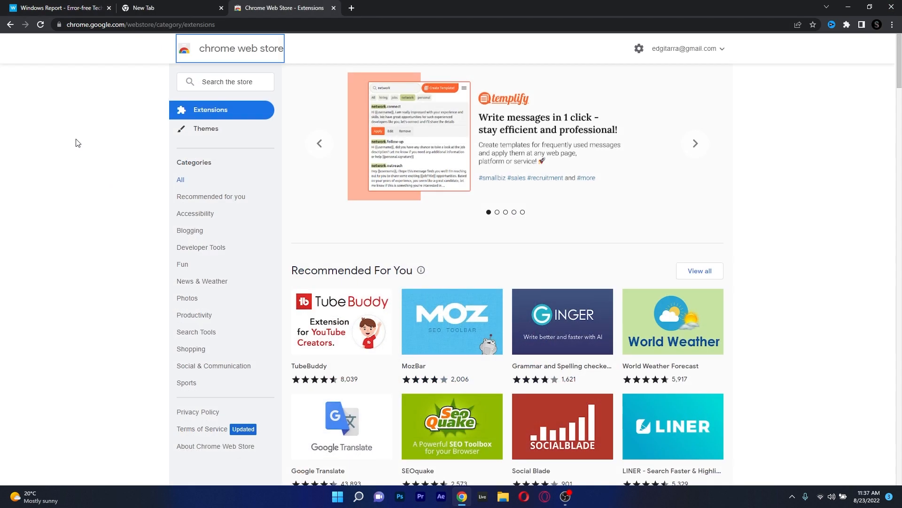
# Scroll through the Chrome Web Store extensions listings.
pyautogui.scroll(-3)
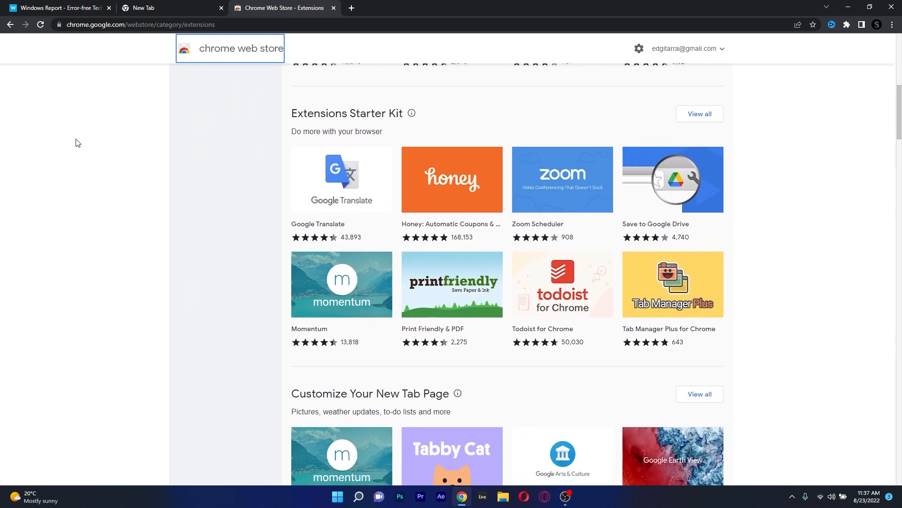
pyautogui.scroll(-3)
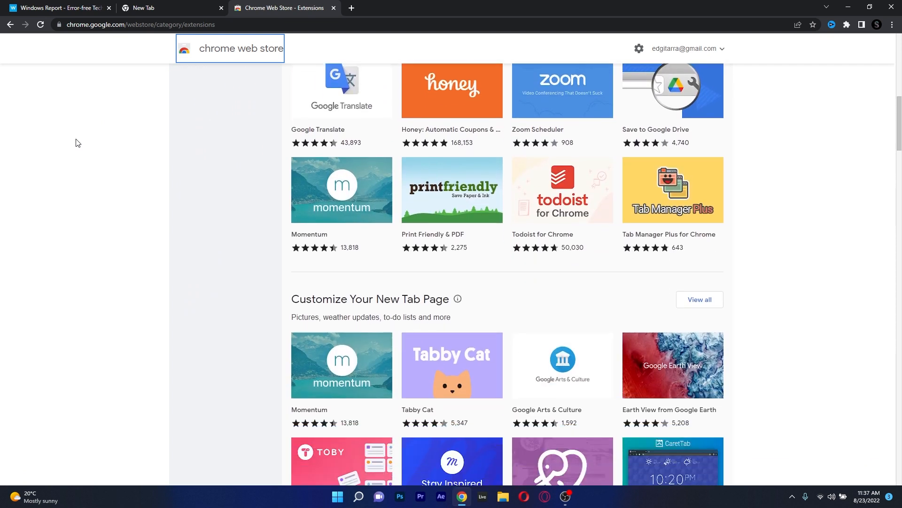
pyautogui.scroll(-3)
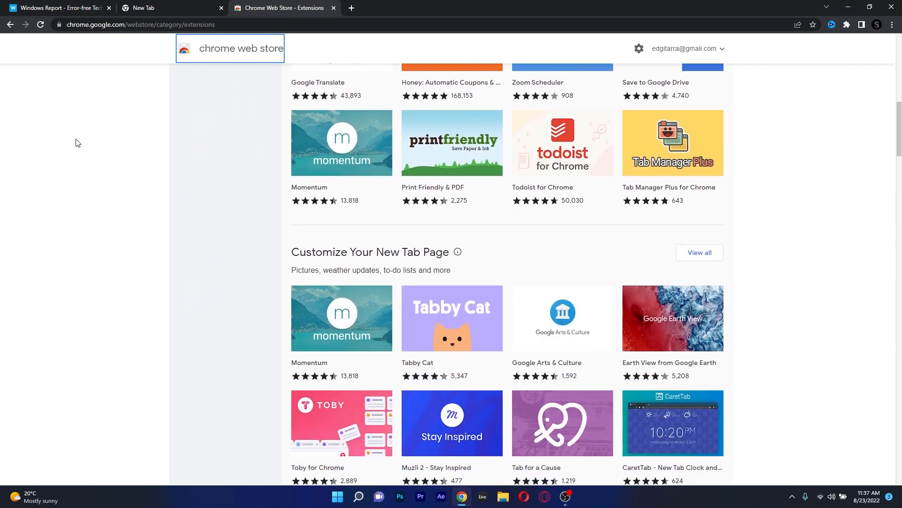
pyautogui.moveTo(77, 5)
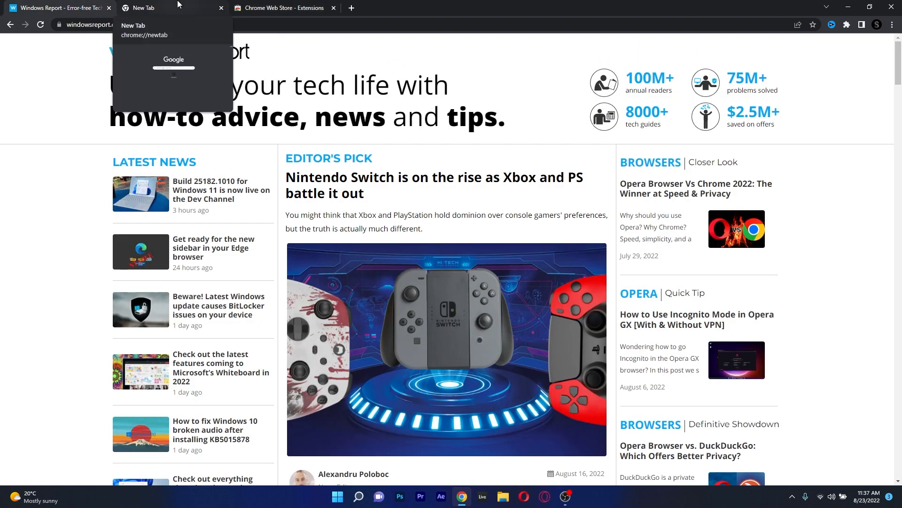
pyautogui.click(282, 8)
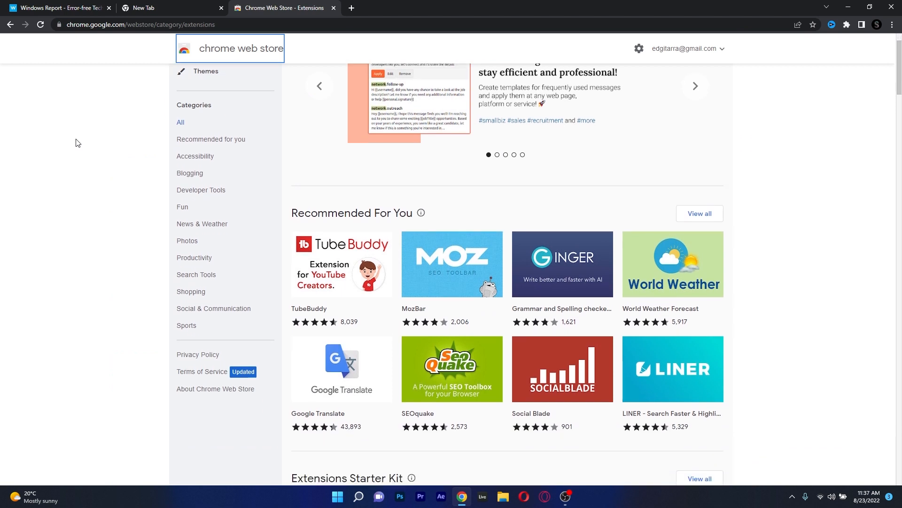
pyautogui.scroll(-3)
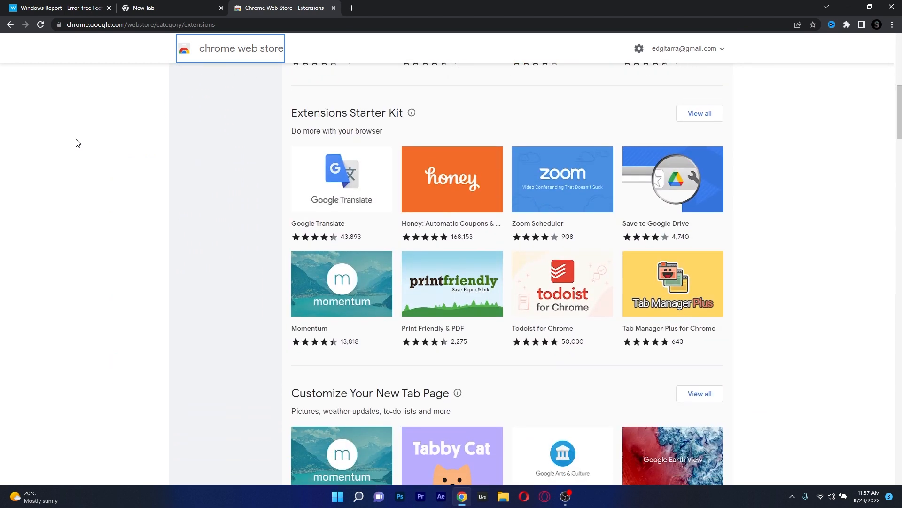
pyautogui.scroll(-3)
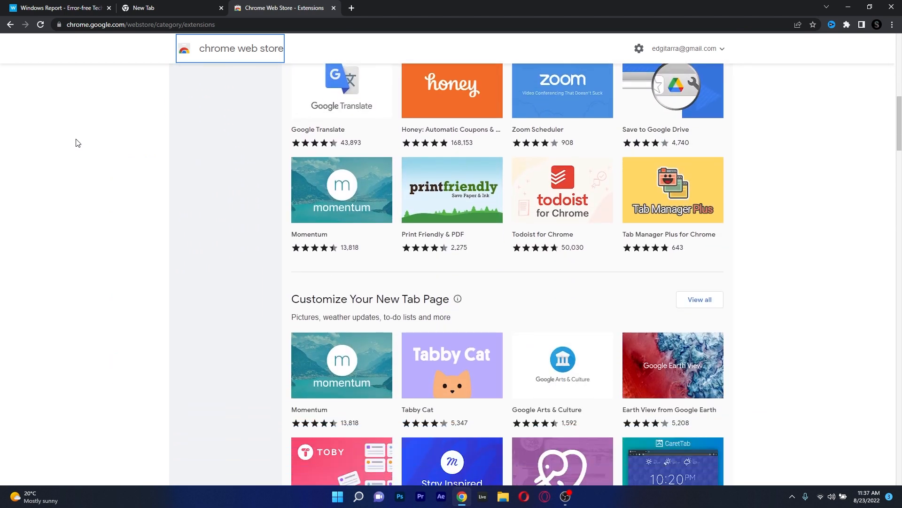
pyautogui.scroll(-3)
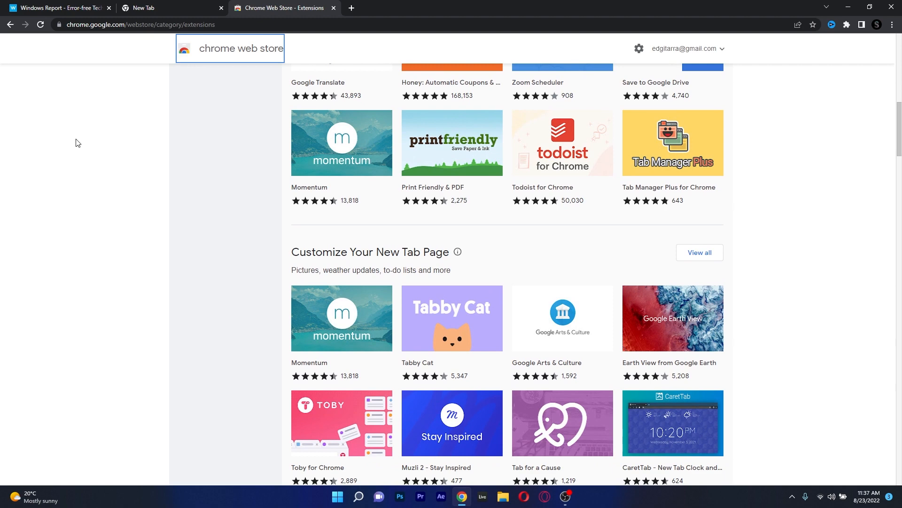
# Visit the Chrome apps page, return to extensions, and close the extra tabs.
pyautogui.click(52, 8)
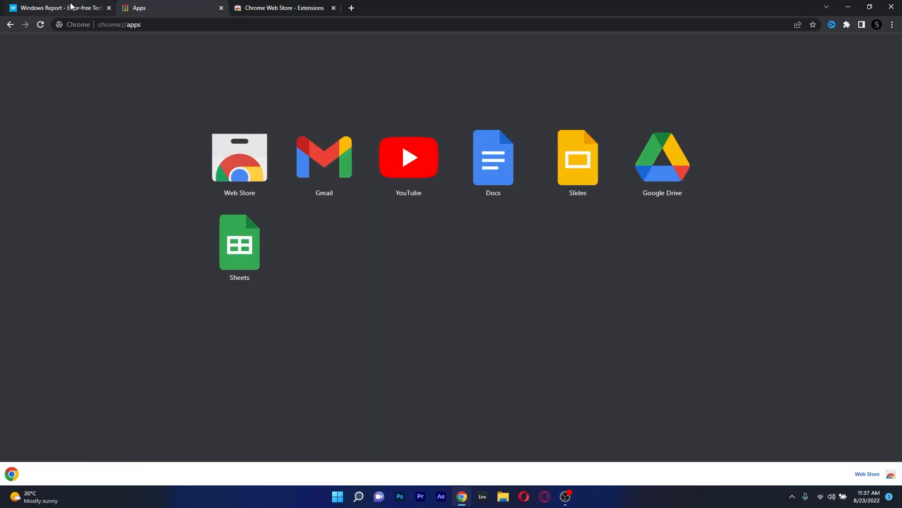
pyautogui.click(57, 7)
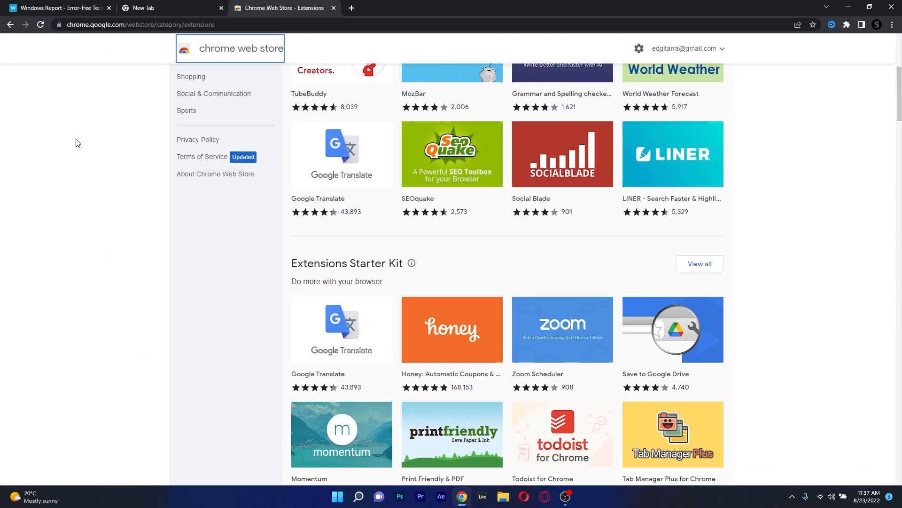
pyautogui.scroll(-3)
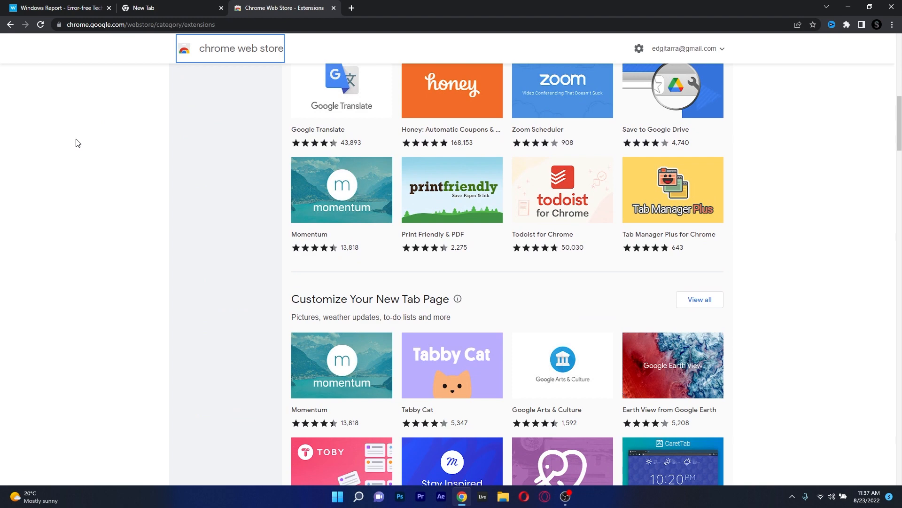
pyautogui.scroll(-3)
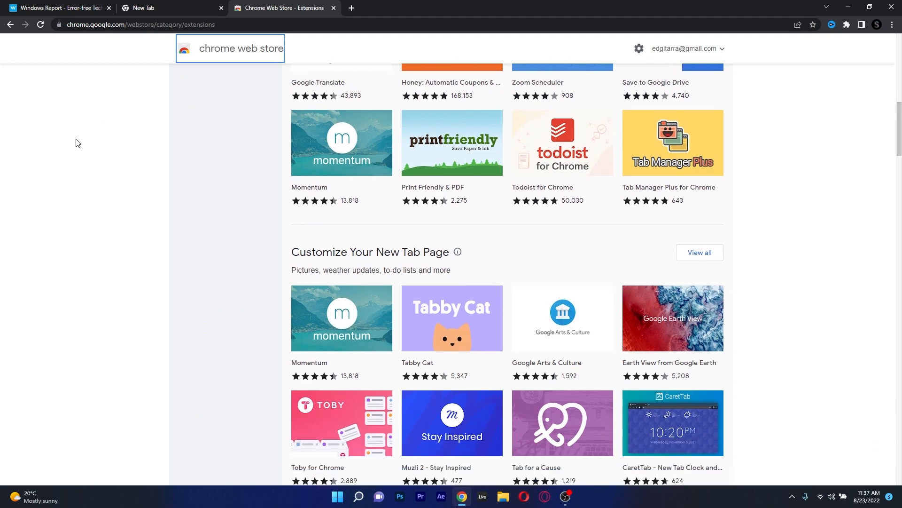
pyautogui.click(61, 7)
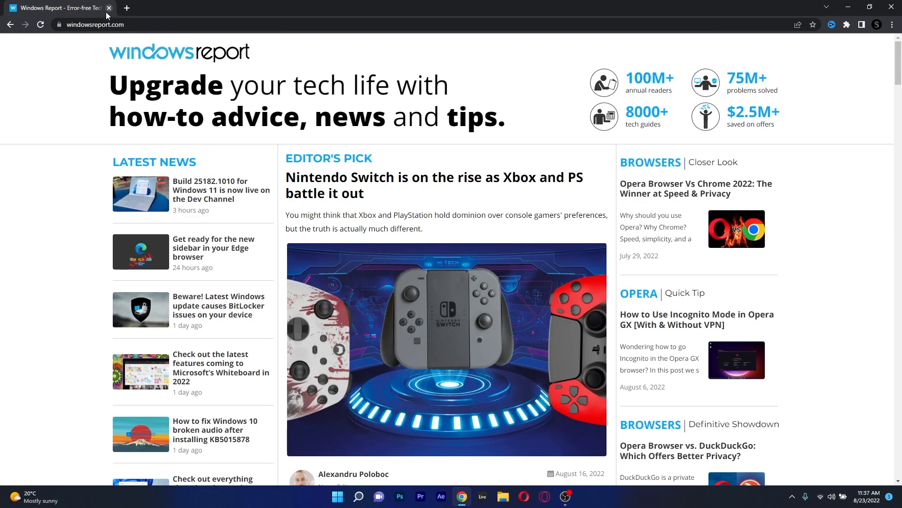